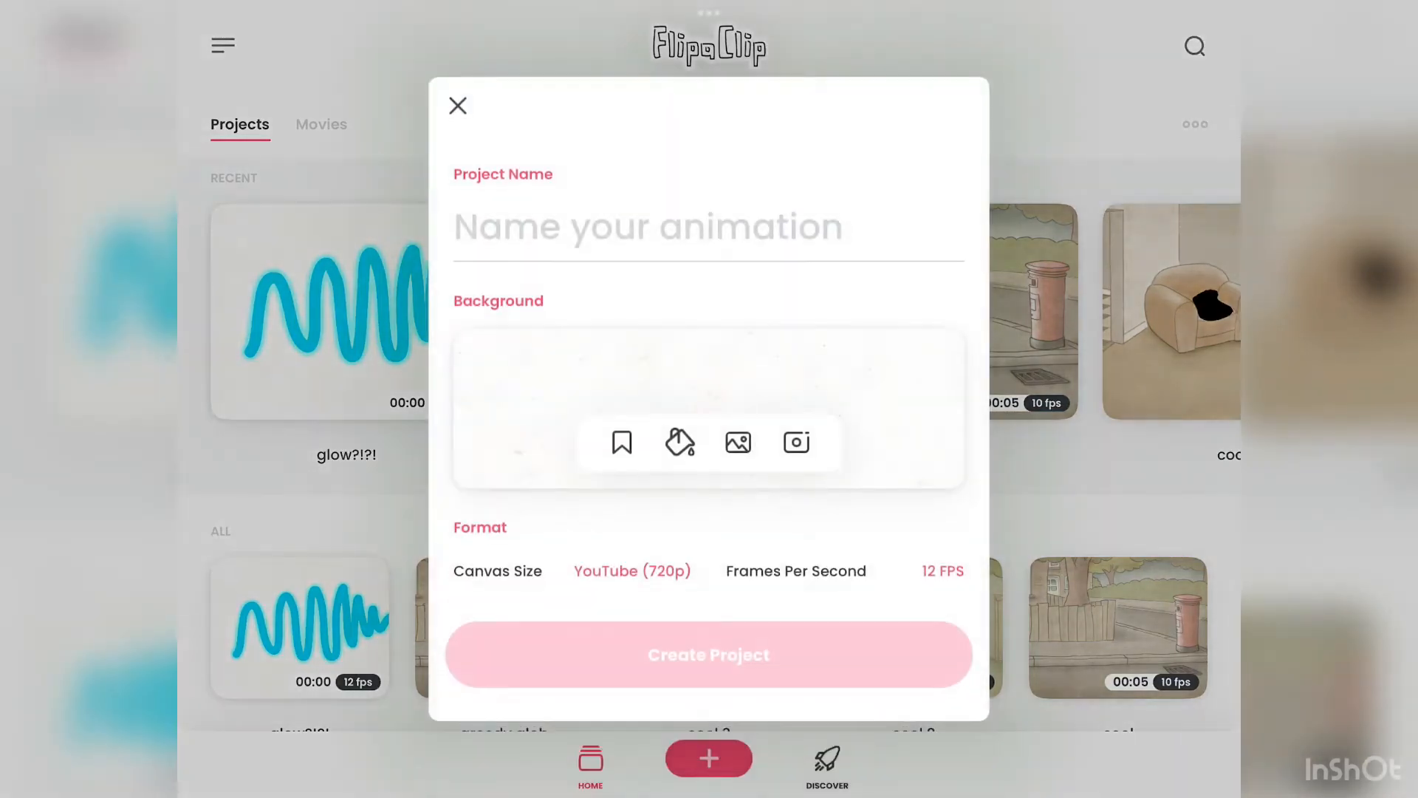
Step: Name the new project 'new glow effect?!' and create it
text(new)
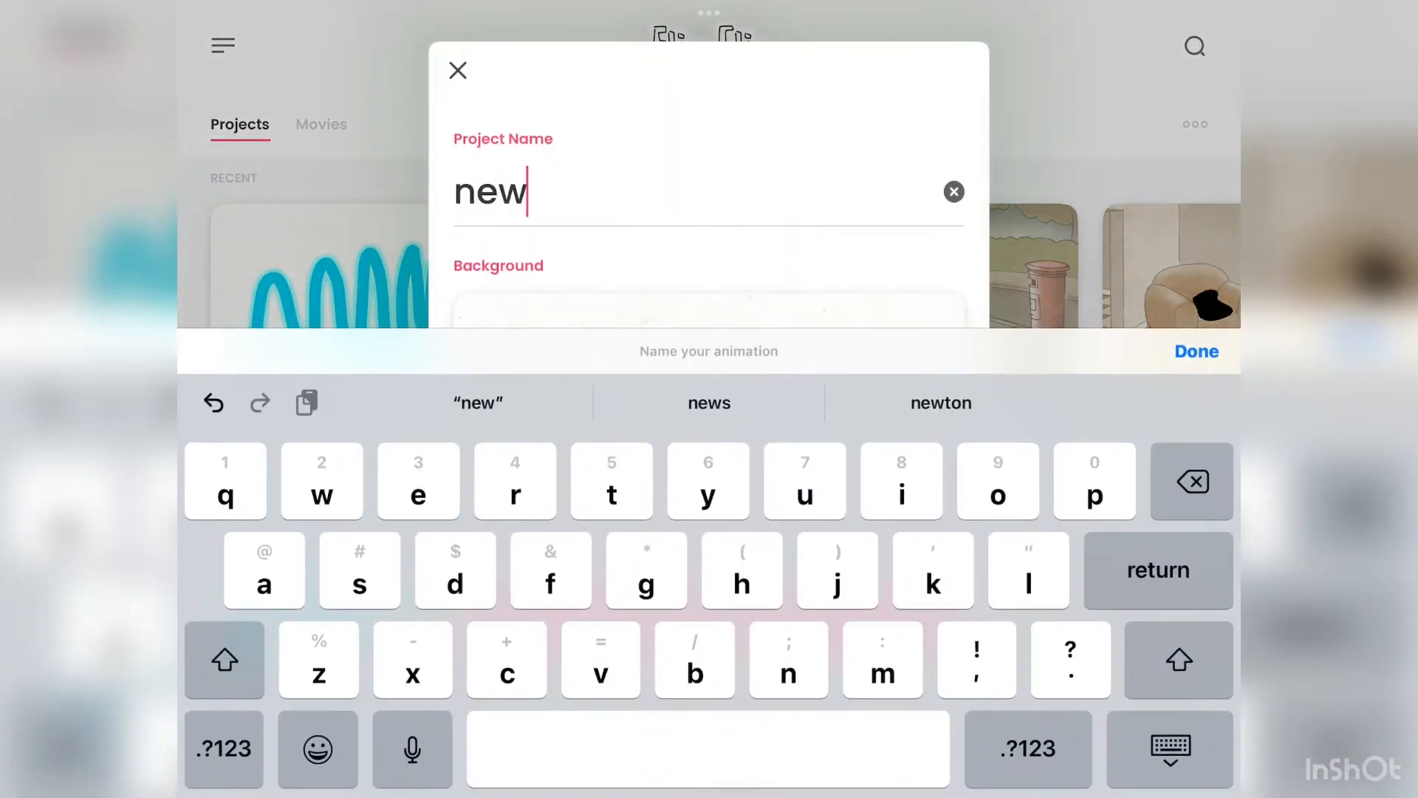
text(glow ef)
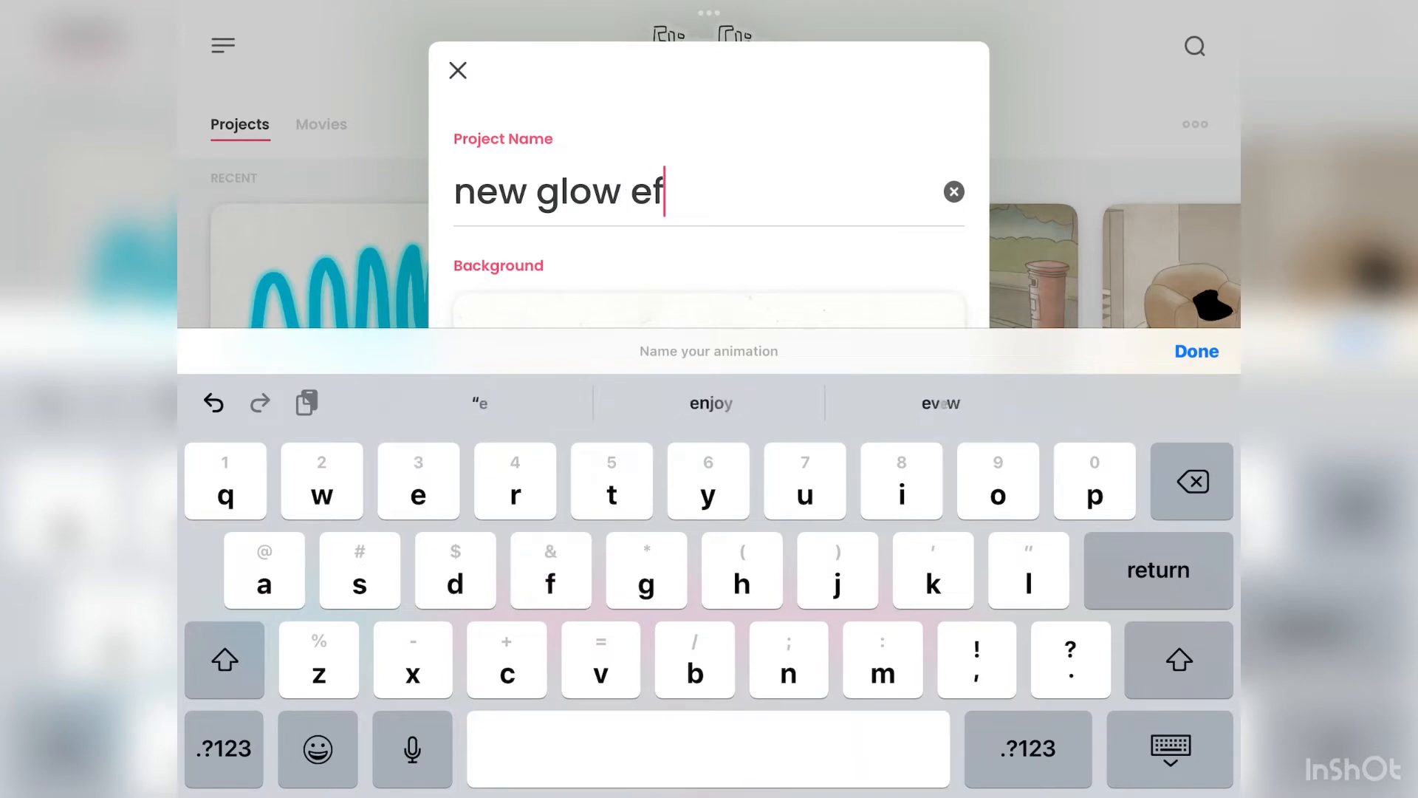
text(fect?!)
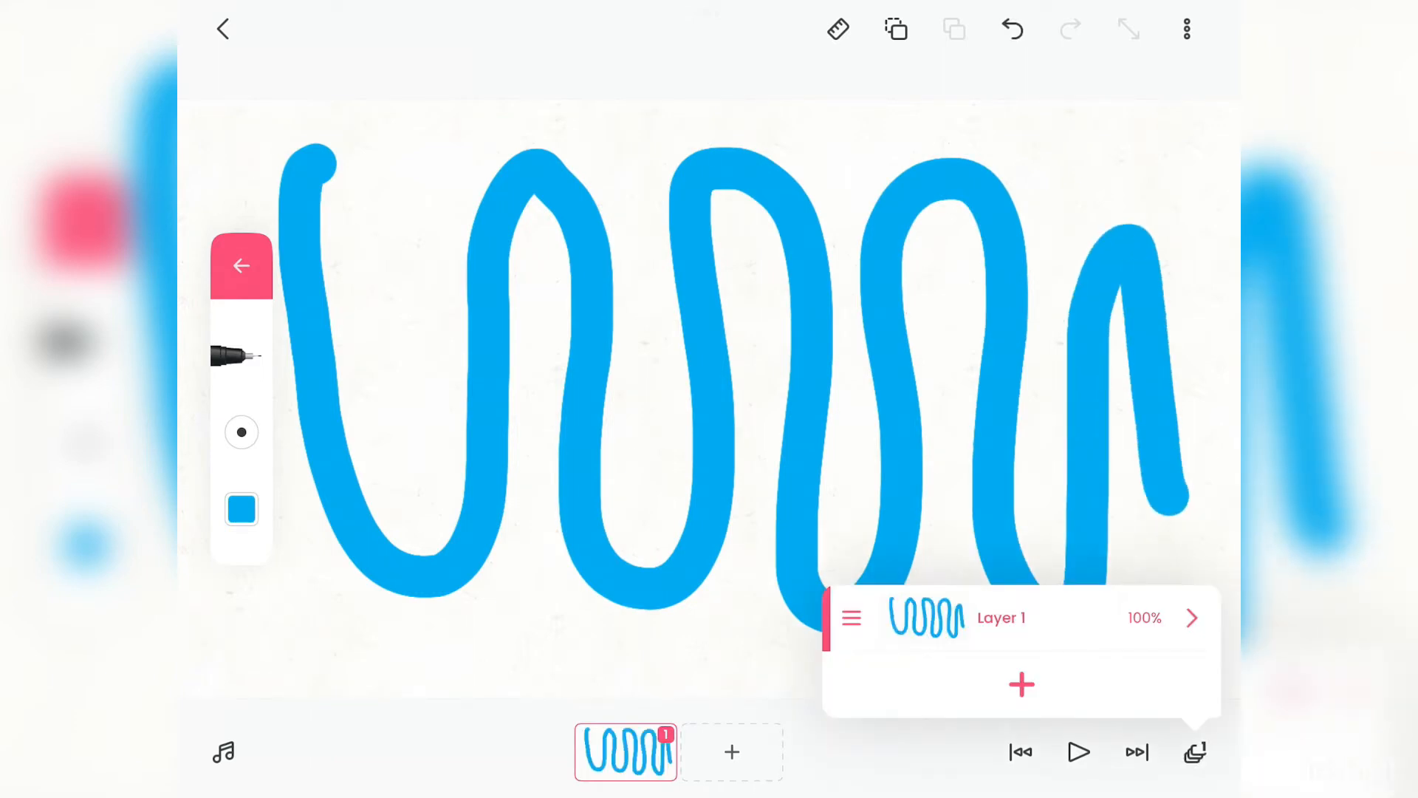
Step: Turn on Layer 1's glow with size 63, 100% alpha, 16% hardness, then reach Glow Color
click(1191, 617)
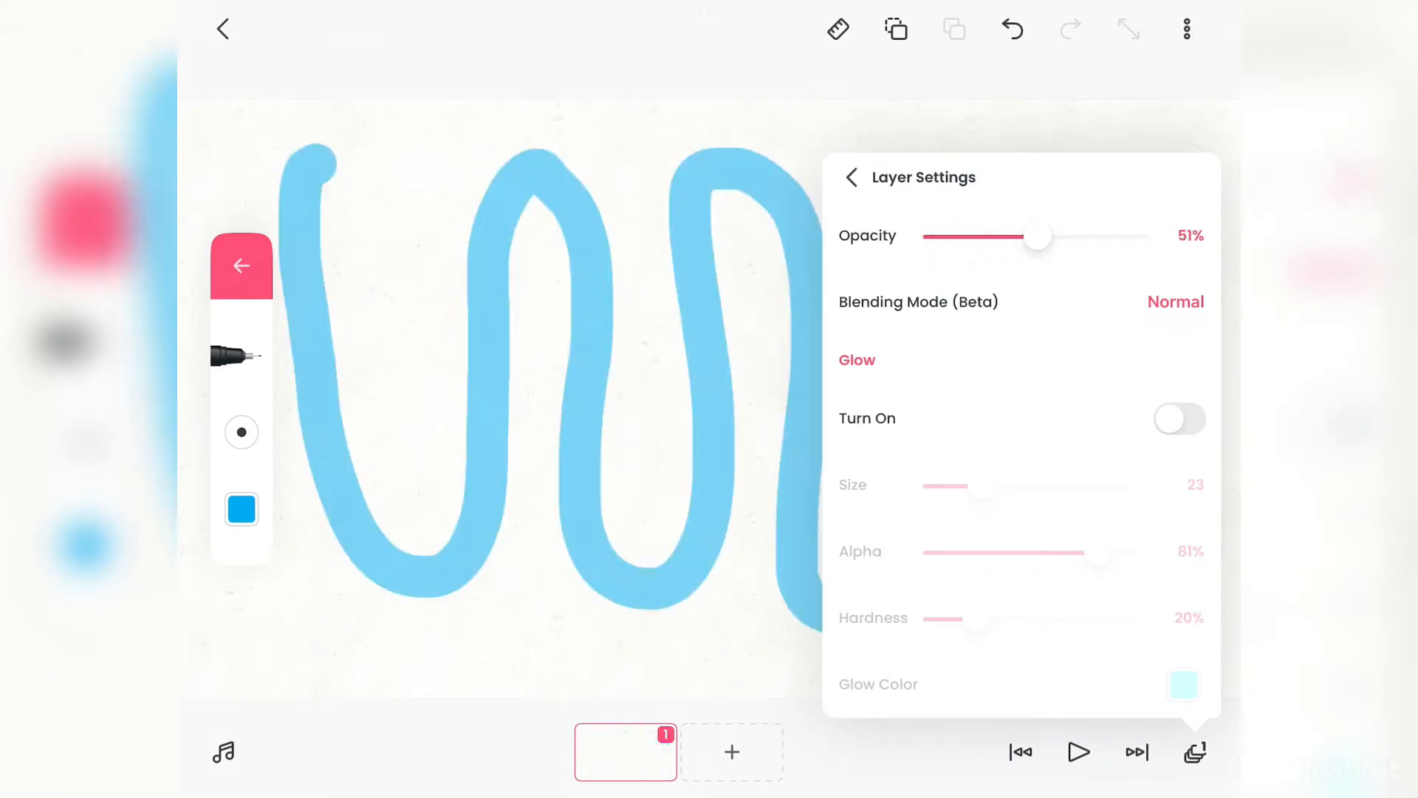
click(1181, 418)
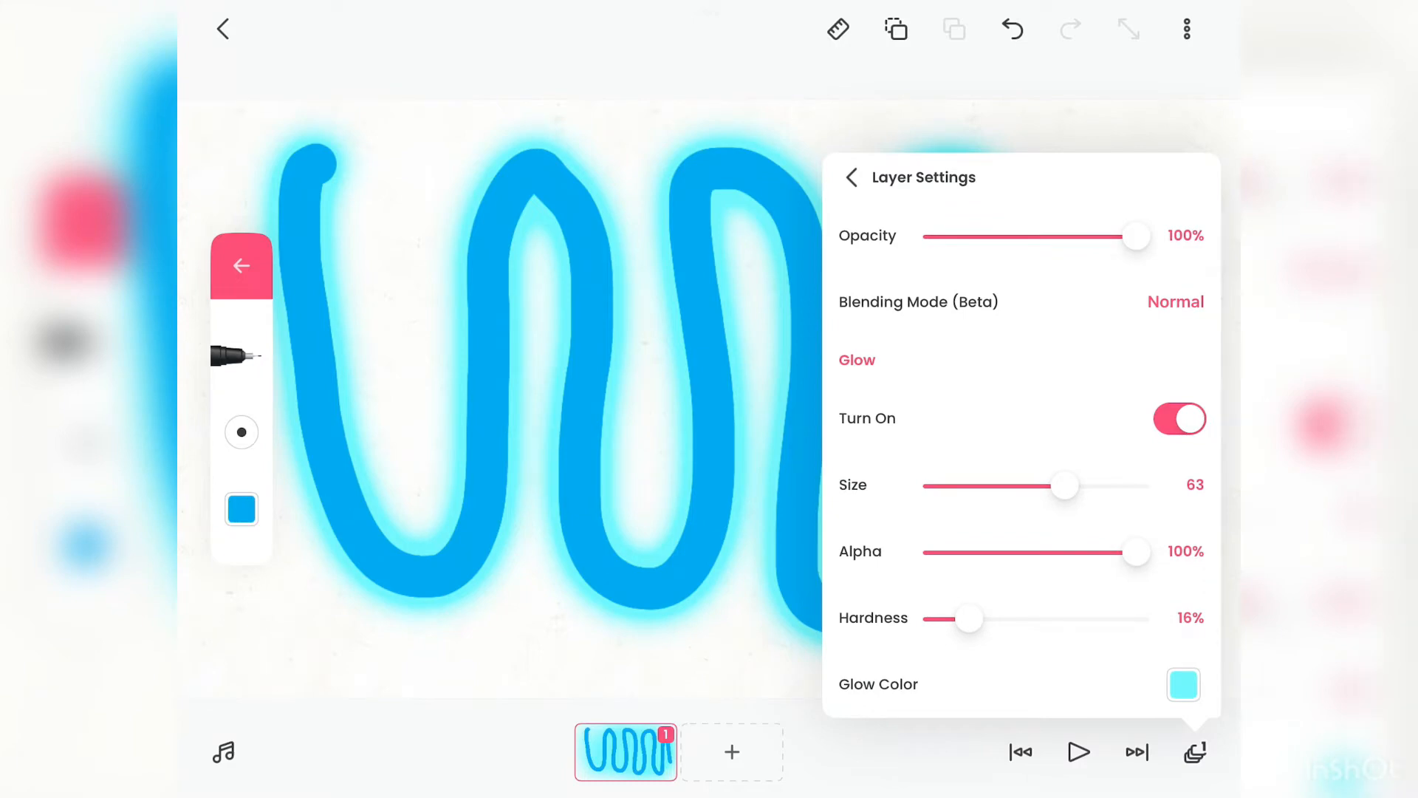
click(1182, 684)
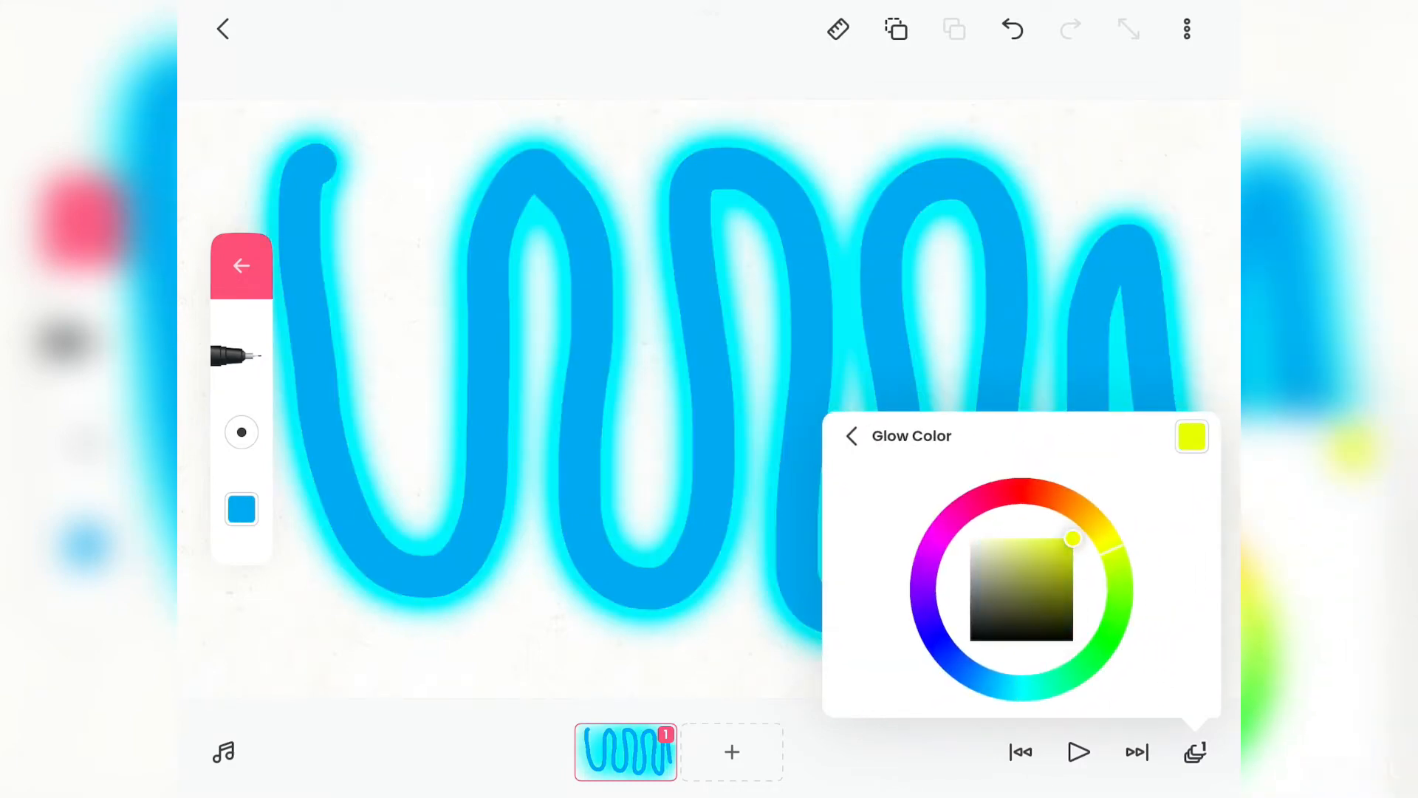
Step: Set the glow colour to red, then purple, then finally black
click(1020, 482)
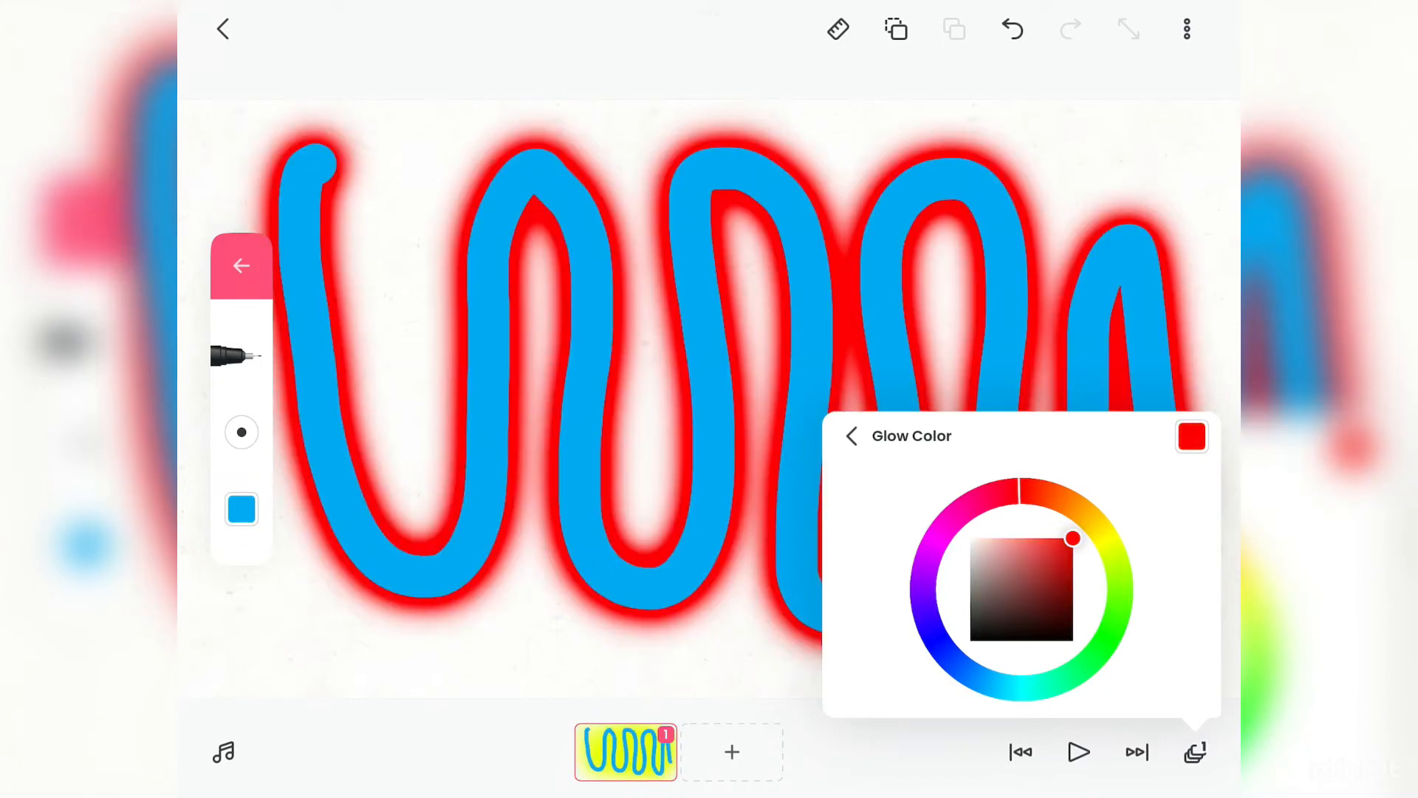
click(941, 624)
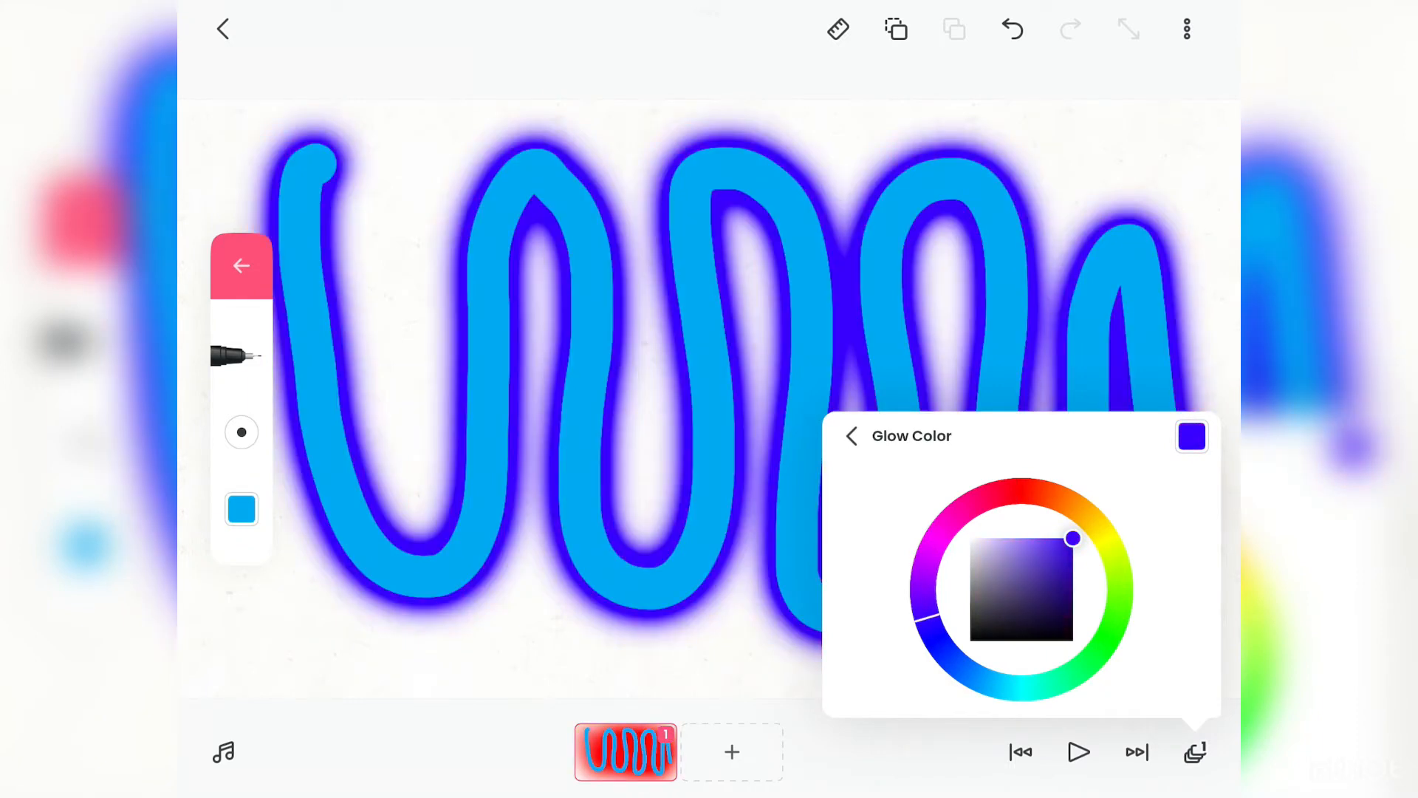
click(937, 643)
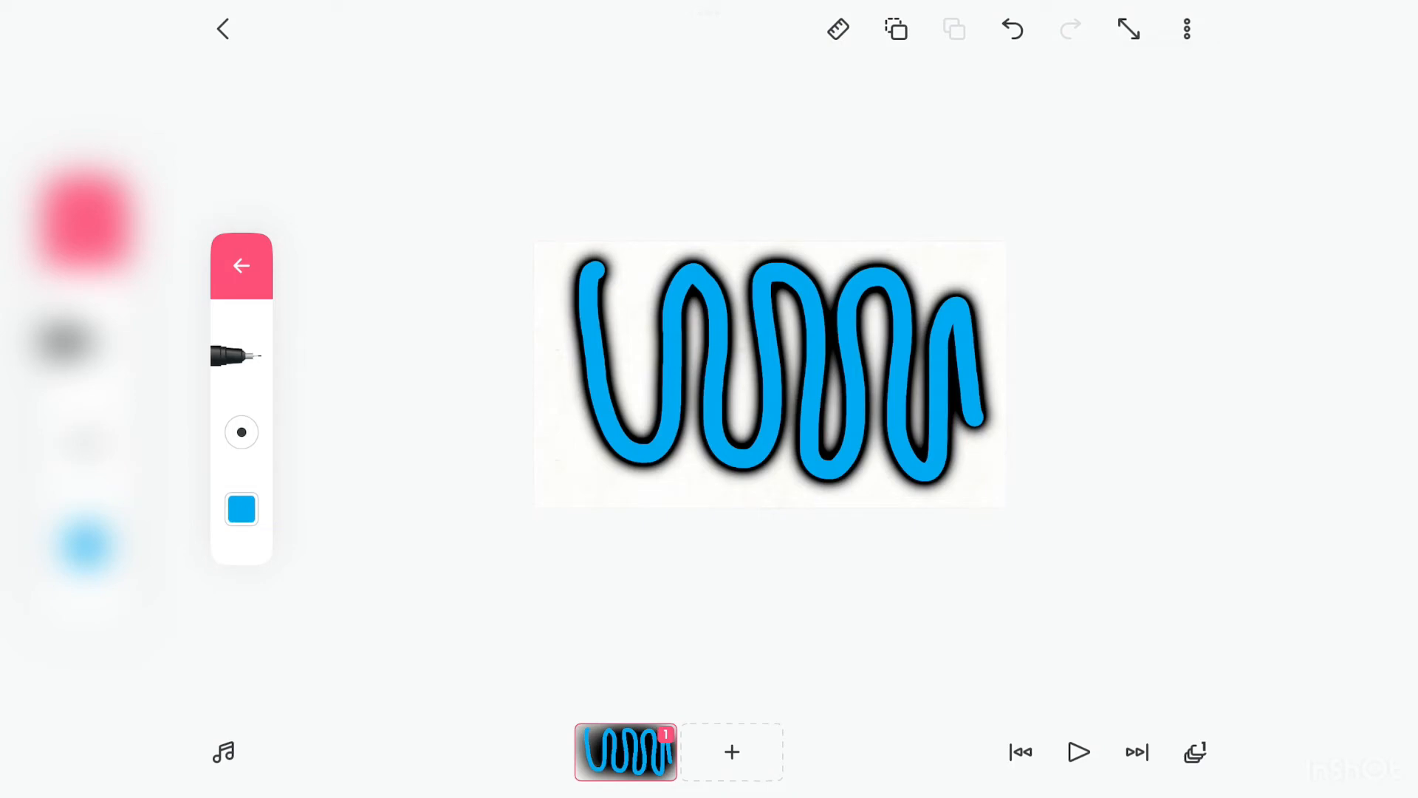
Step: Add two frames and a Layer 2, giving its green zigzag a pale cyan glow (size 23, 81% alpha, 20% hardness)
click(731, 752)
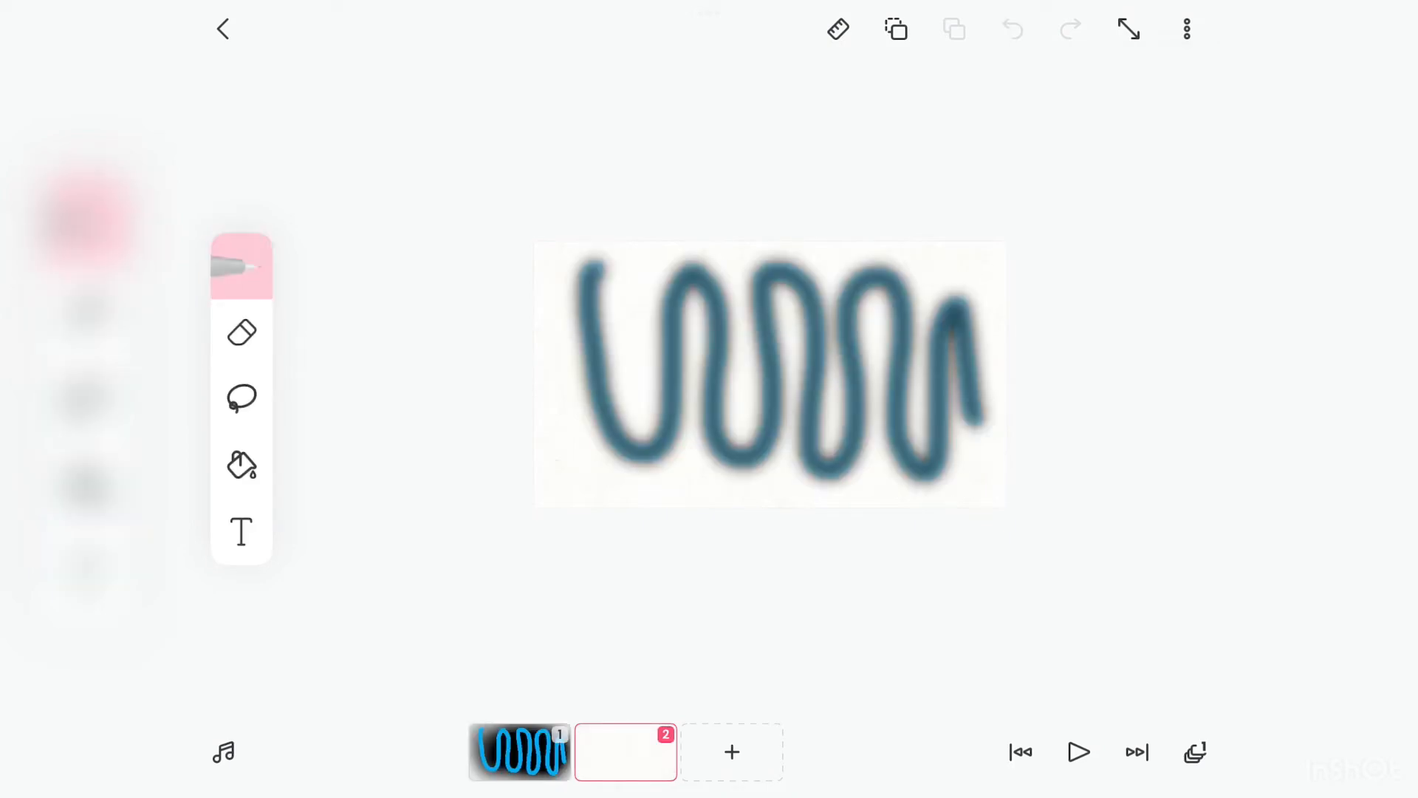
click(241, 267)
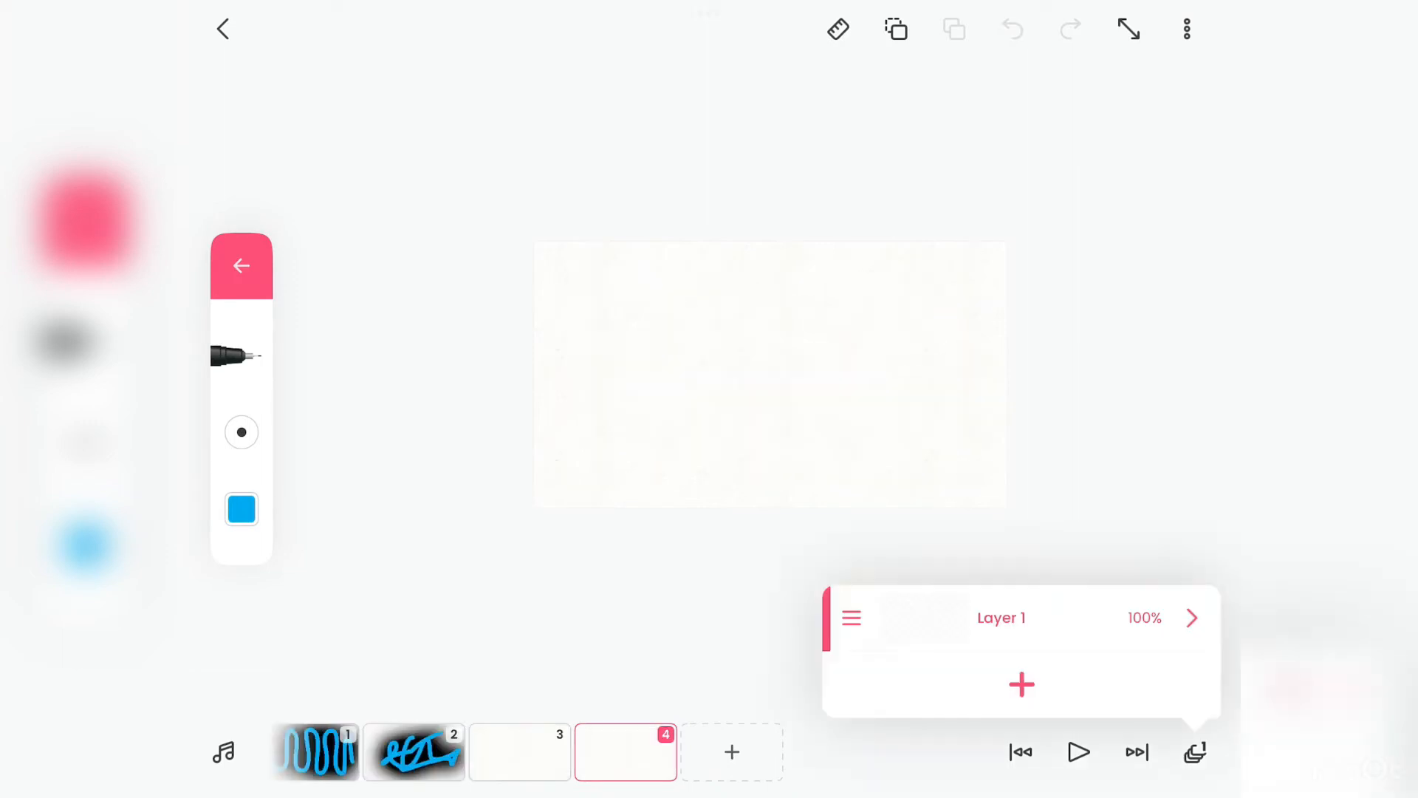
click(1021, 684)
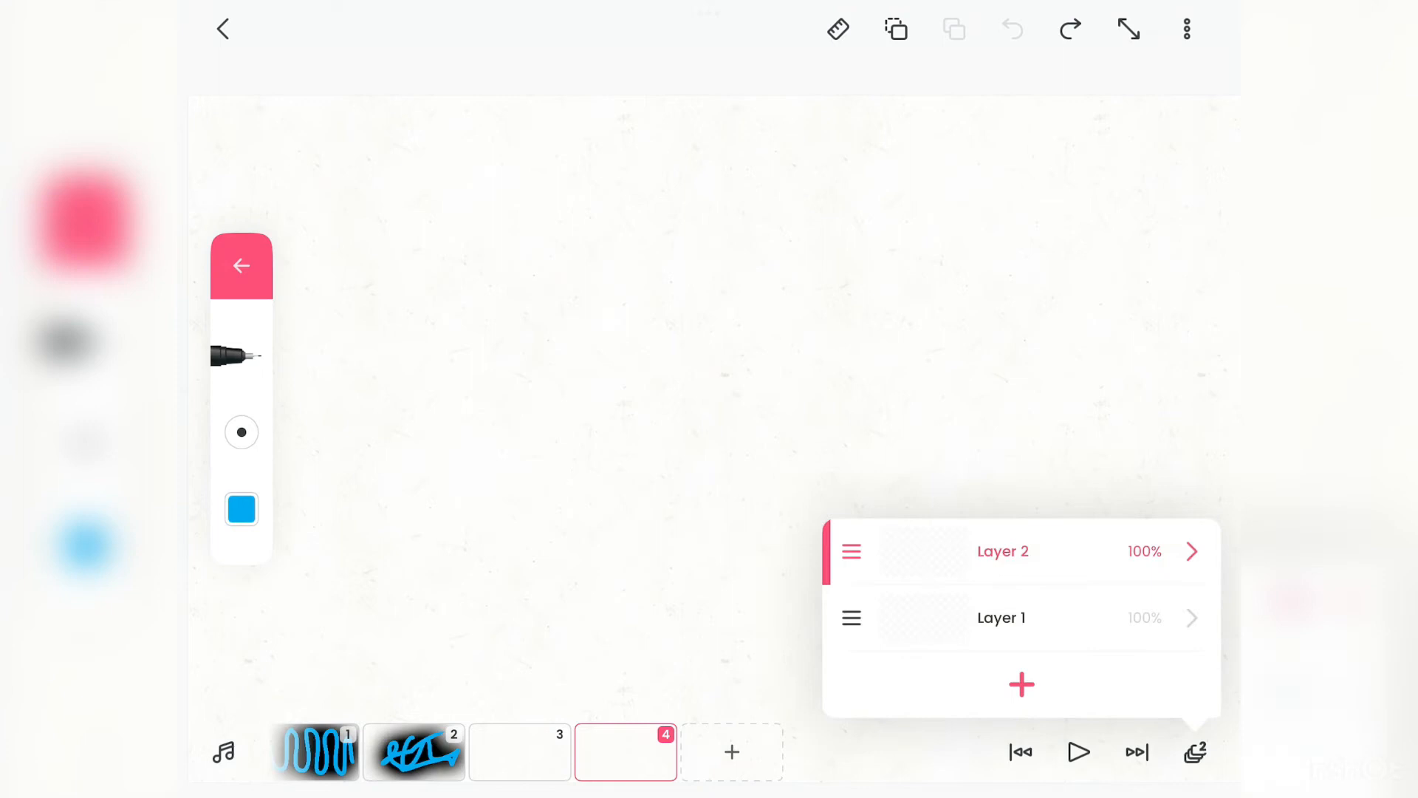
click(1191, 551)
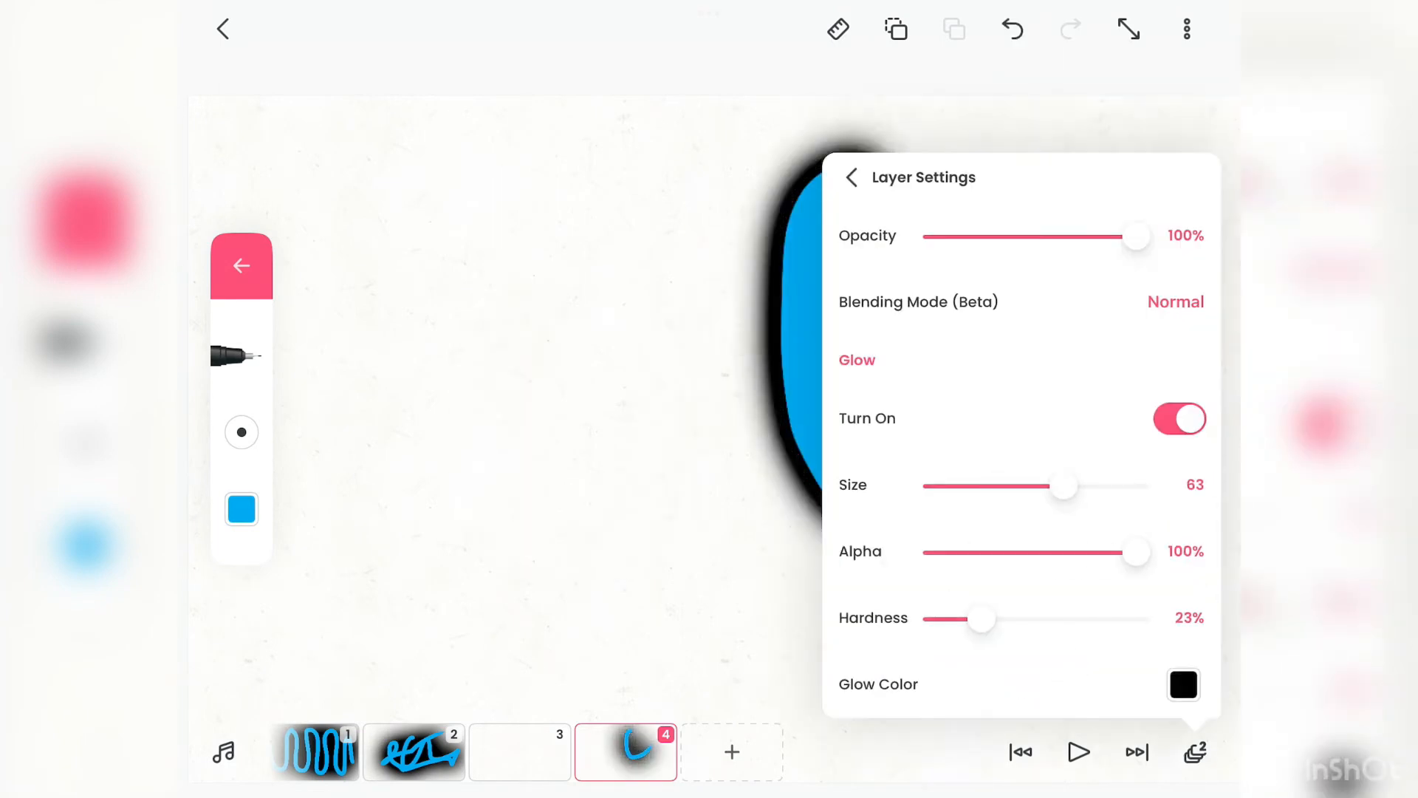
click(1182, 684)
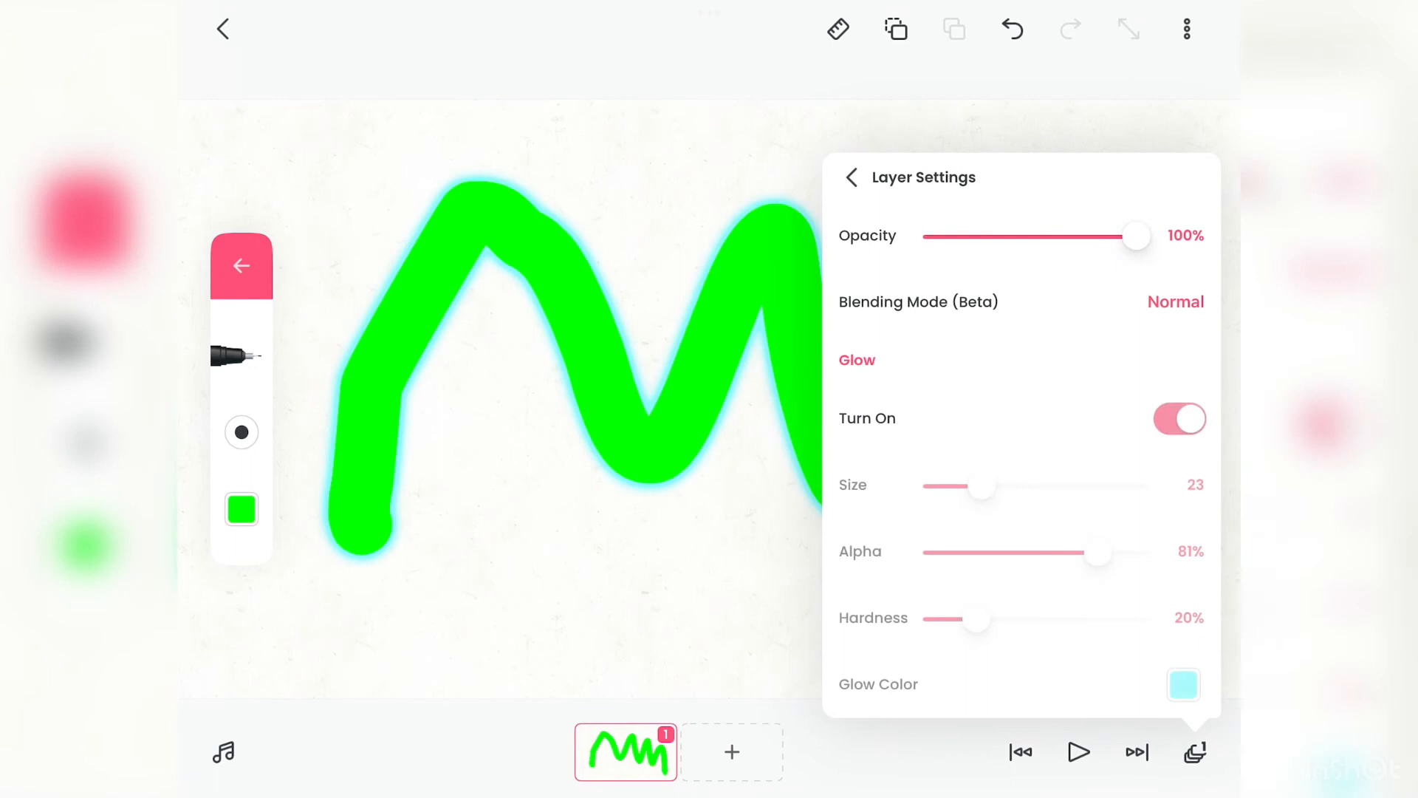
Step: Make the green zigzag's glow black with size 63, 81% alpha and 38% hardness
click(1182, 684)
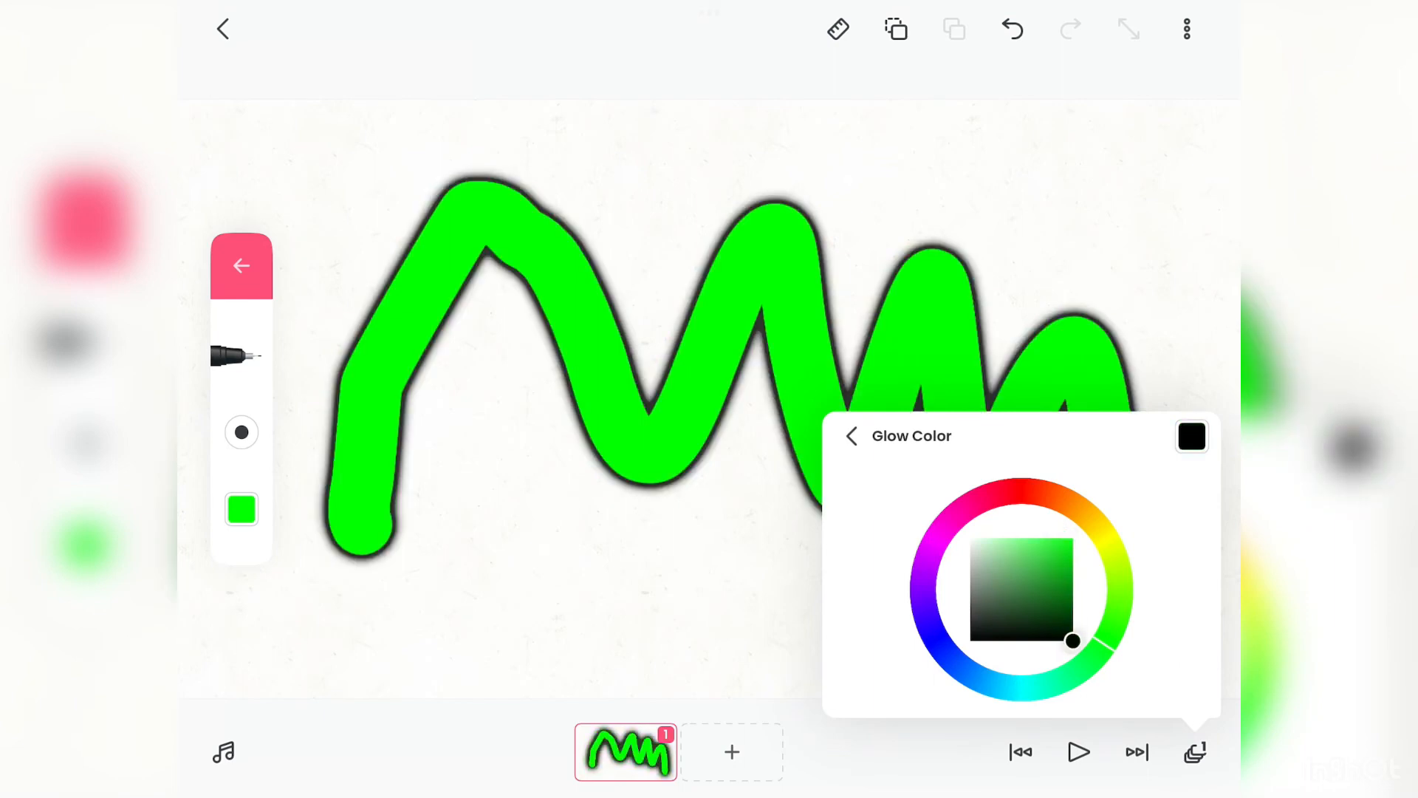
click(851, 436)
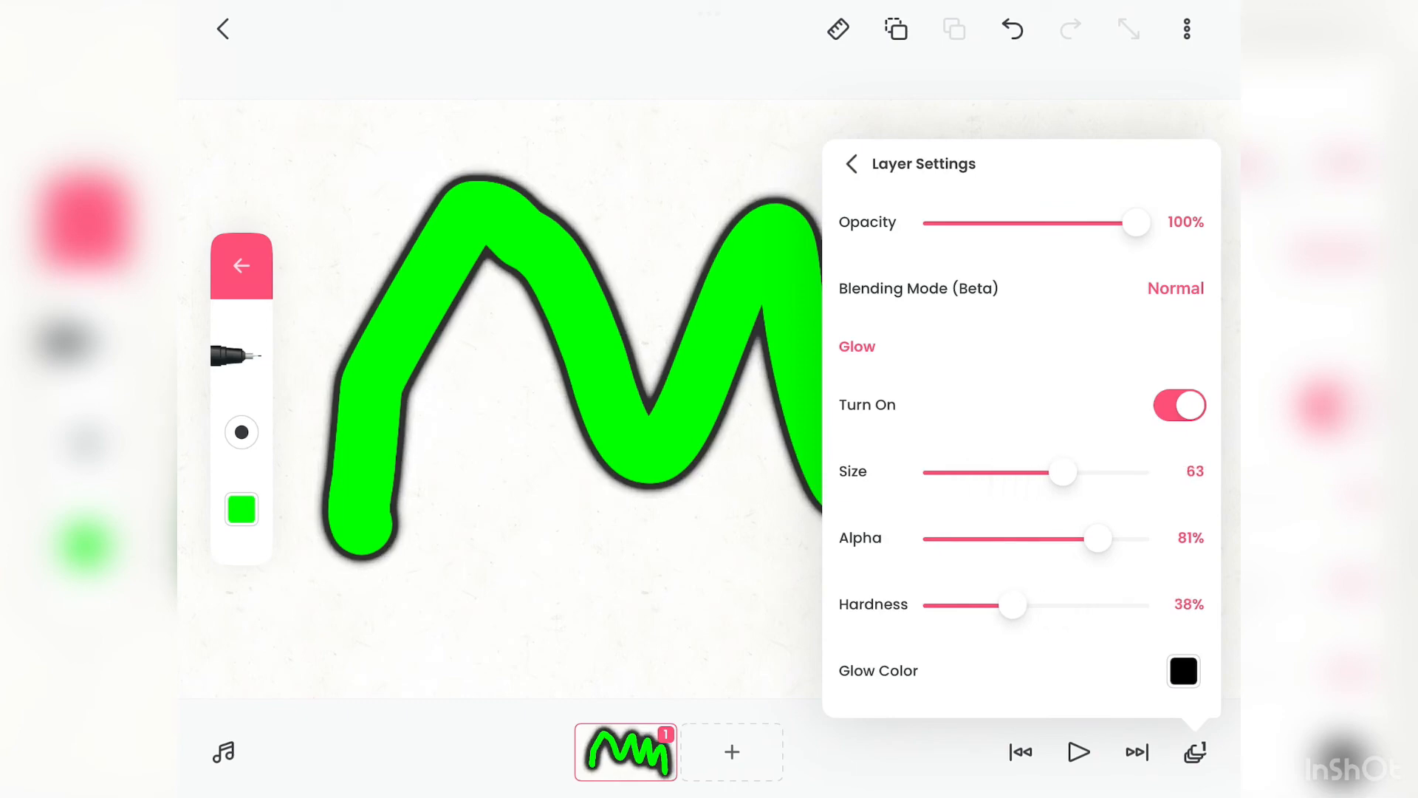
click(851, 164)
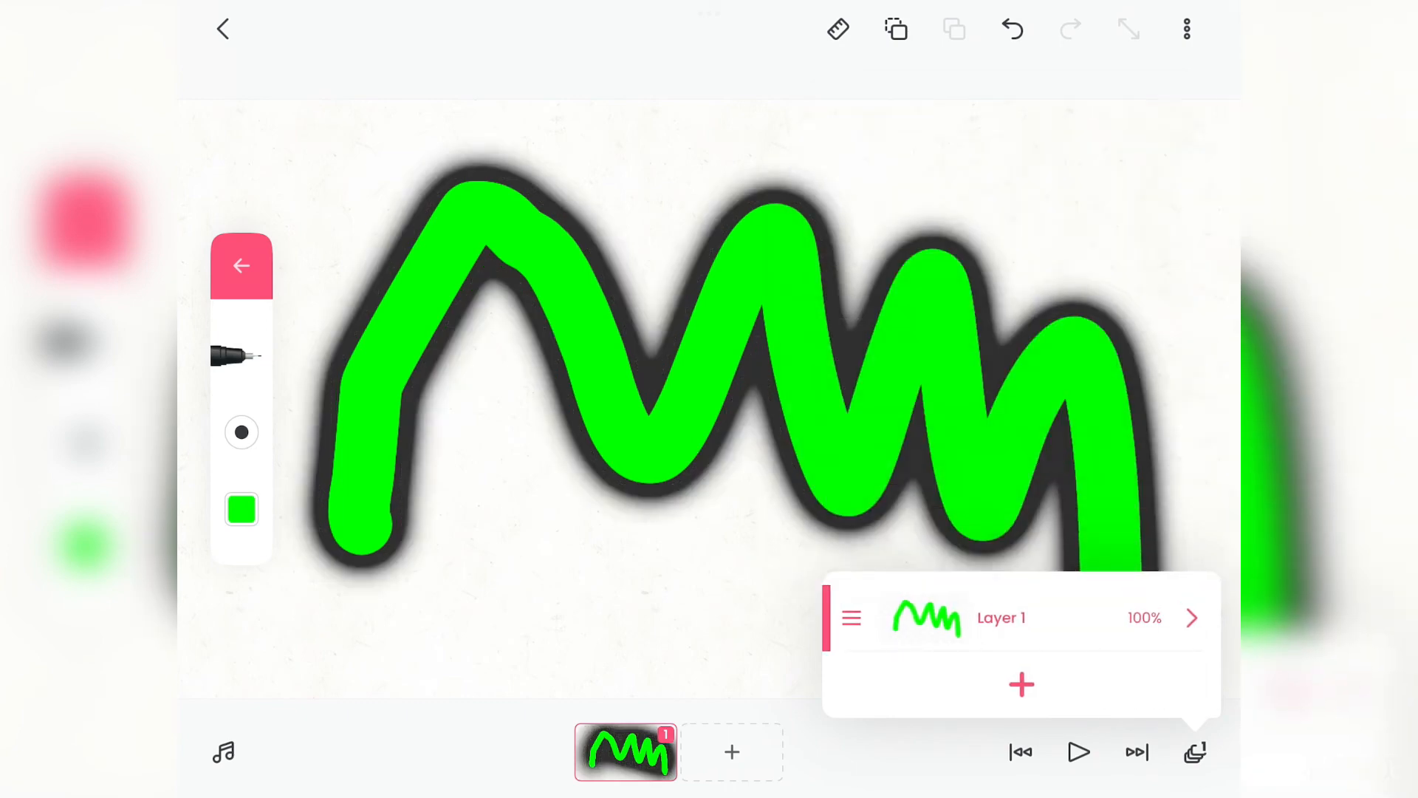
Step: Write glowing green letters on the canvas, then undo them to leave the frame blank
click(1012, 30)
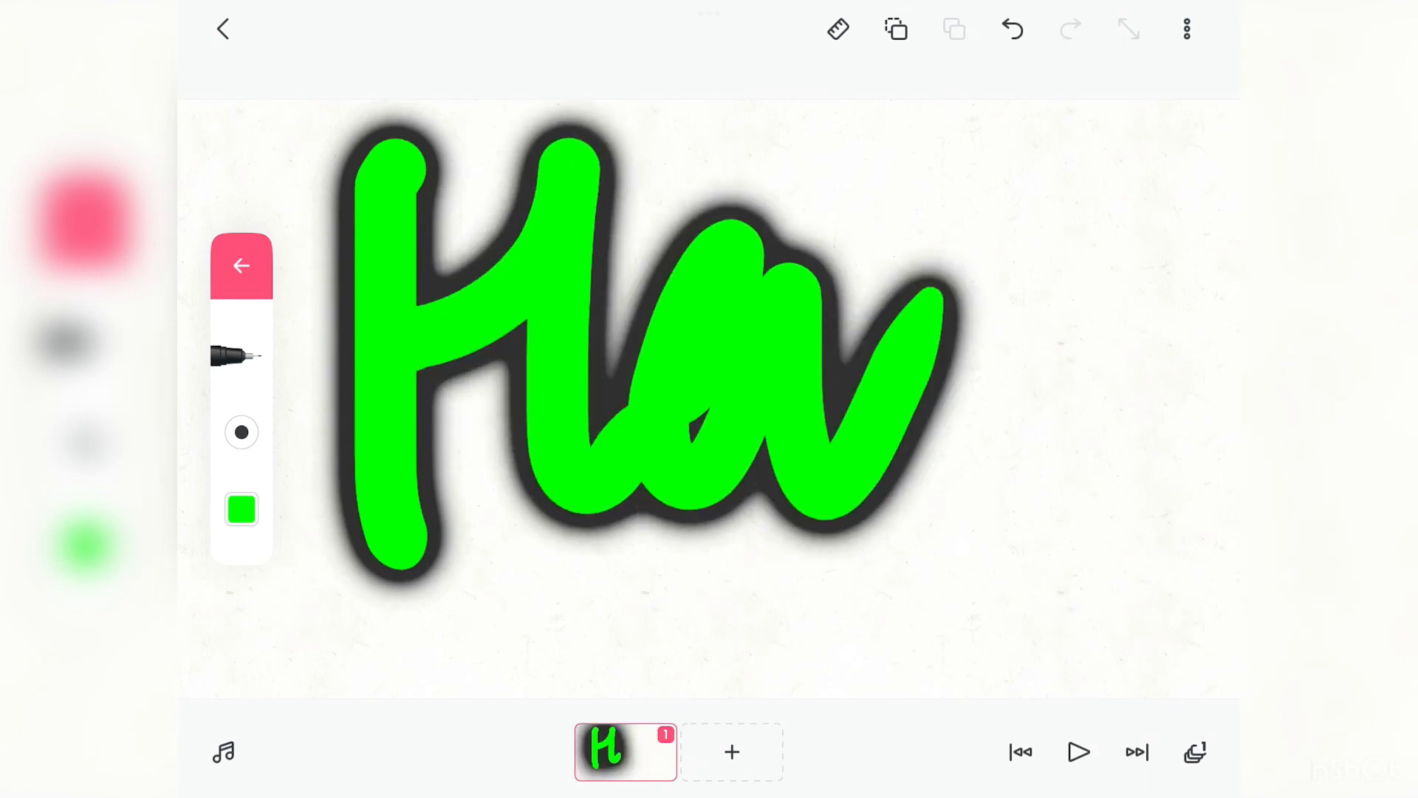
click(1012, 29)
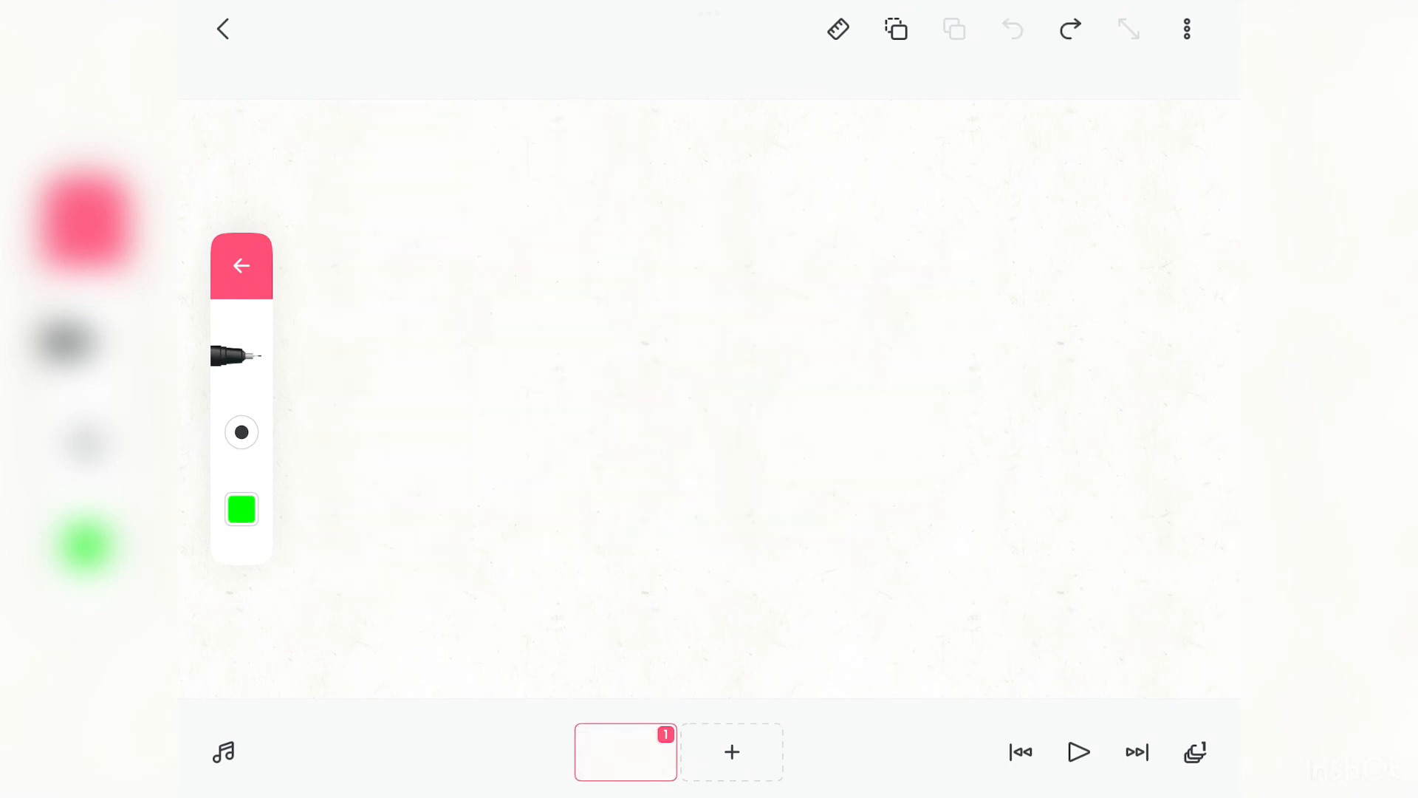